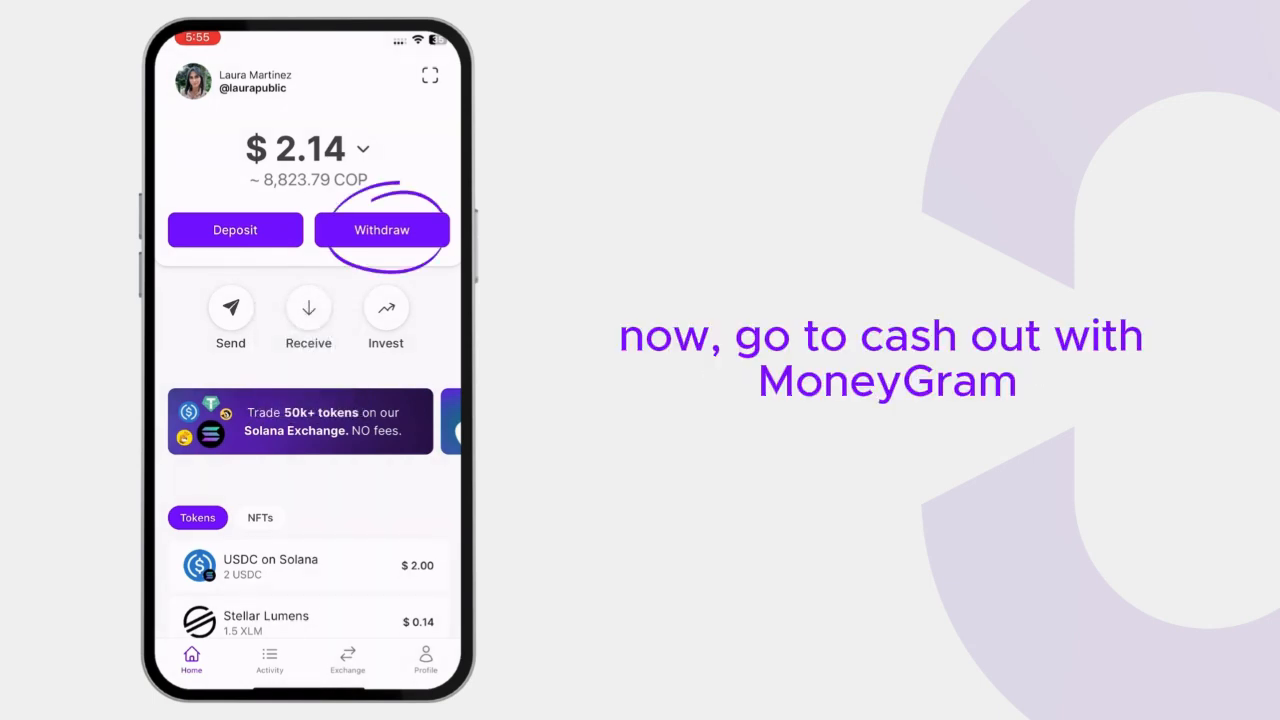
Begin a MoneyGram cash-out, which flags that 1 USDC on Stellar is required.
{"action": "left_click", "coordinate": [382, 230]}
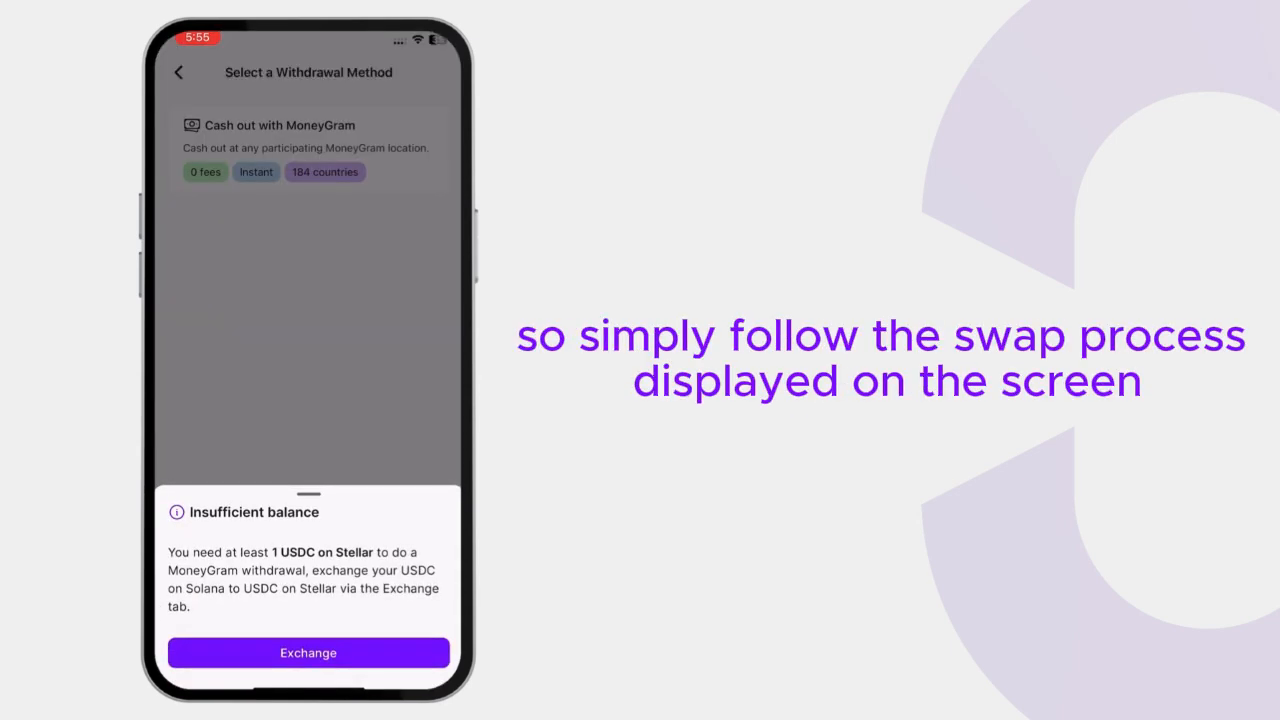
Exchange 1 USDC on Solana for USDC on Stellar and dismiss the success screen.
{"action": "left_click", "coordinate": [308, 652]}
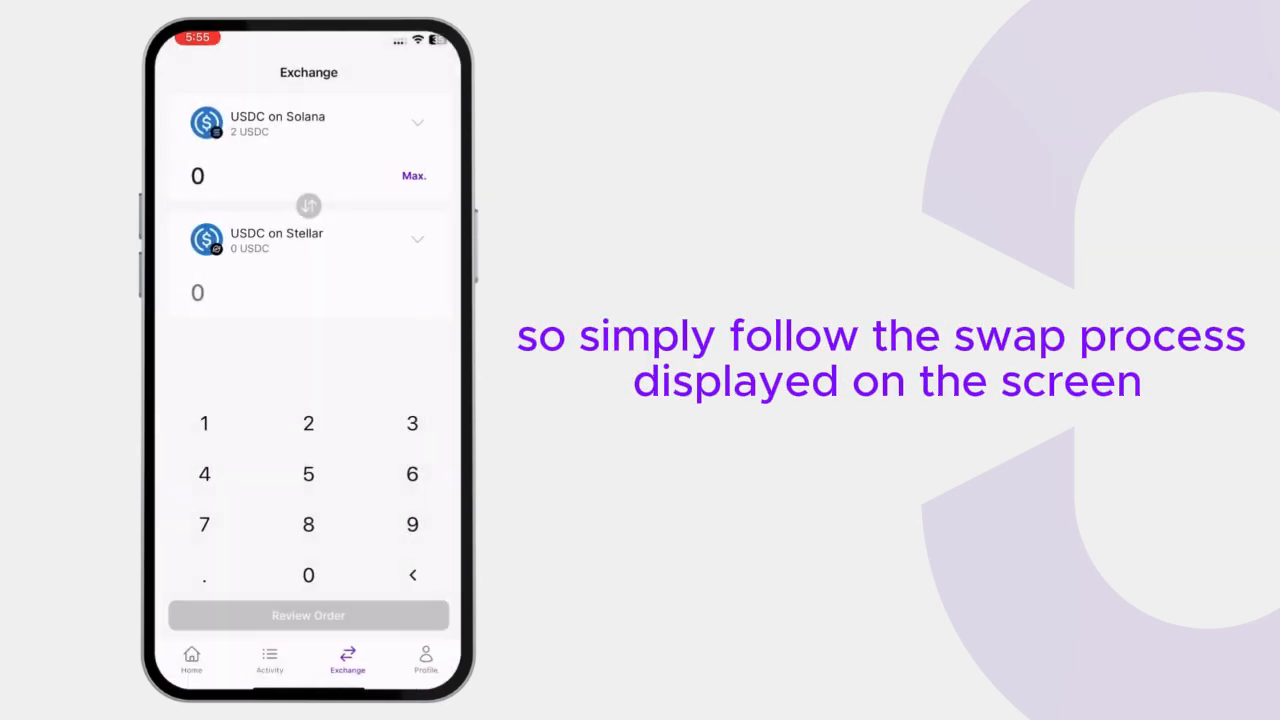
{"action": "left_click", "coordinate": [205, 423]}
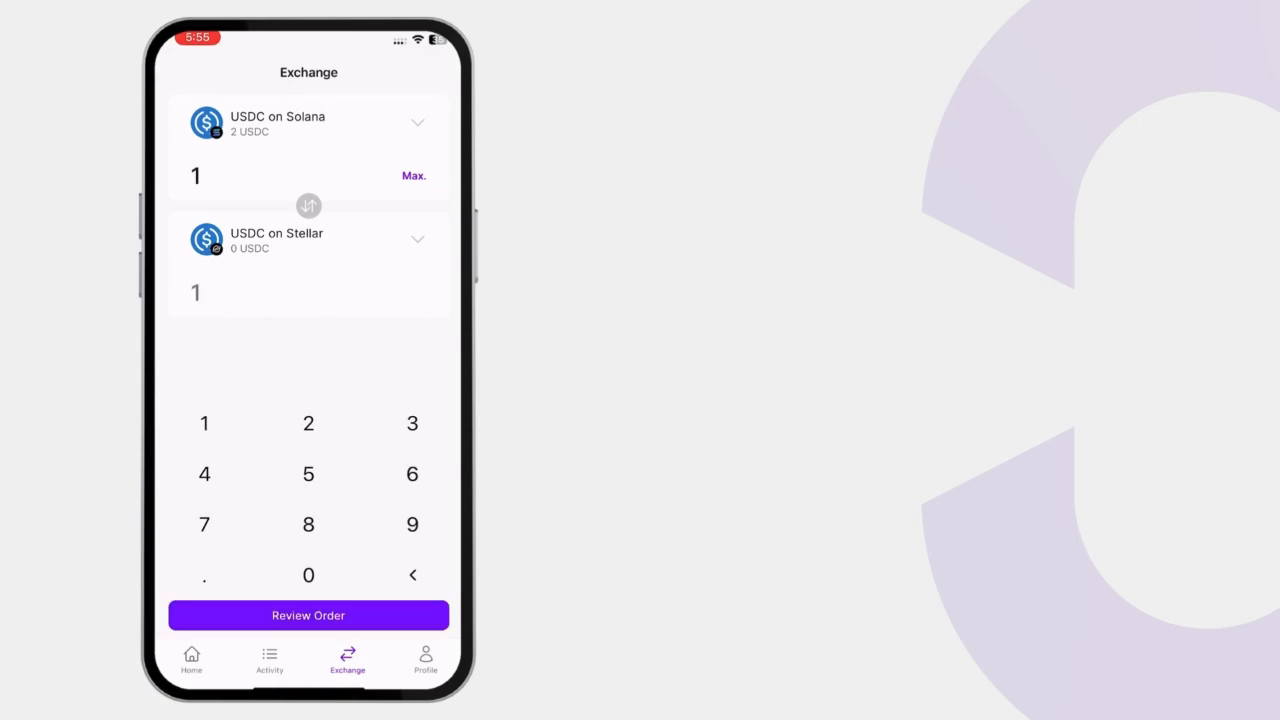
{"action": "left_click", "coordinate": [308, 615]}
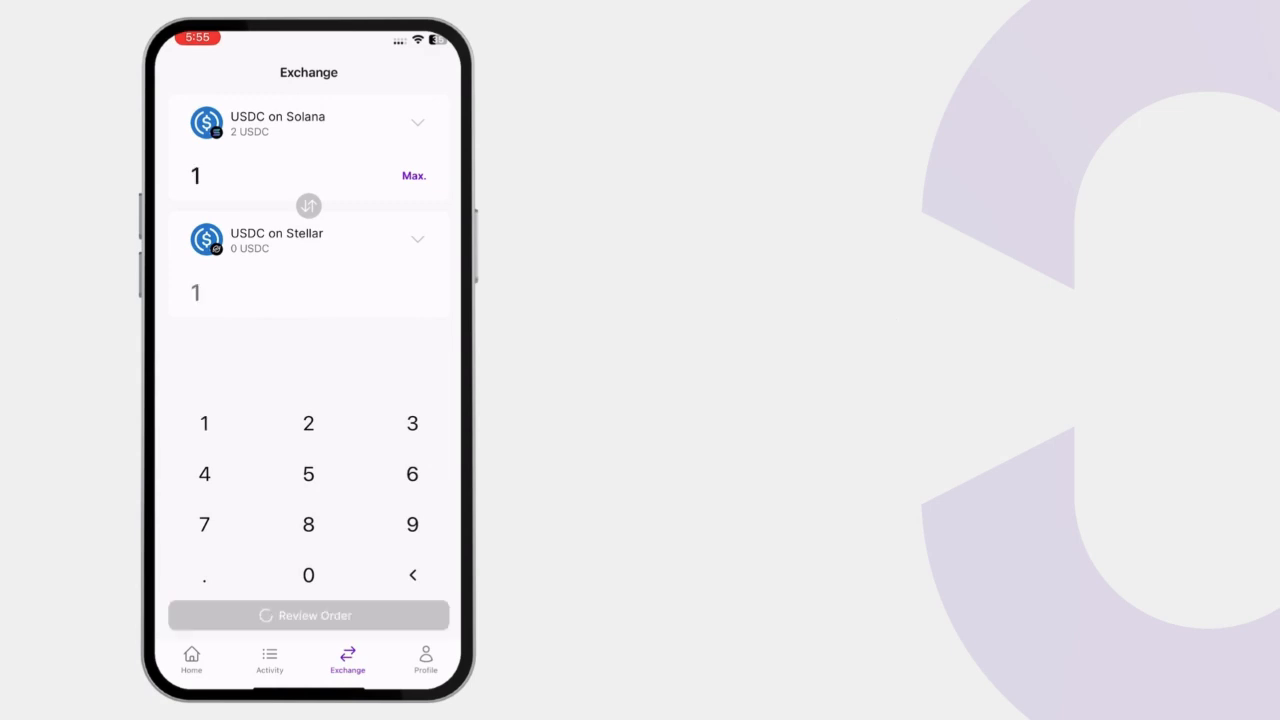
{"action": "left_click", "coordinate": [308, 615]}
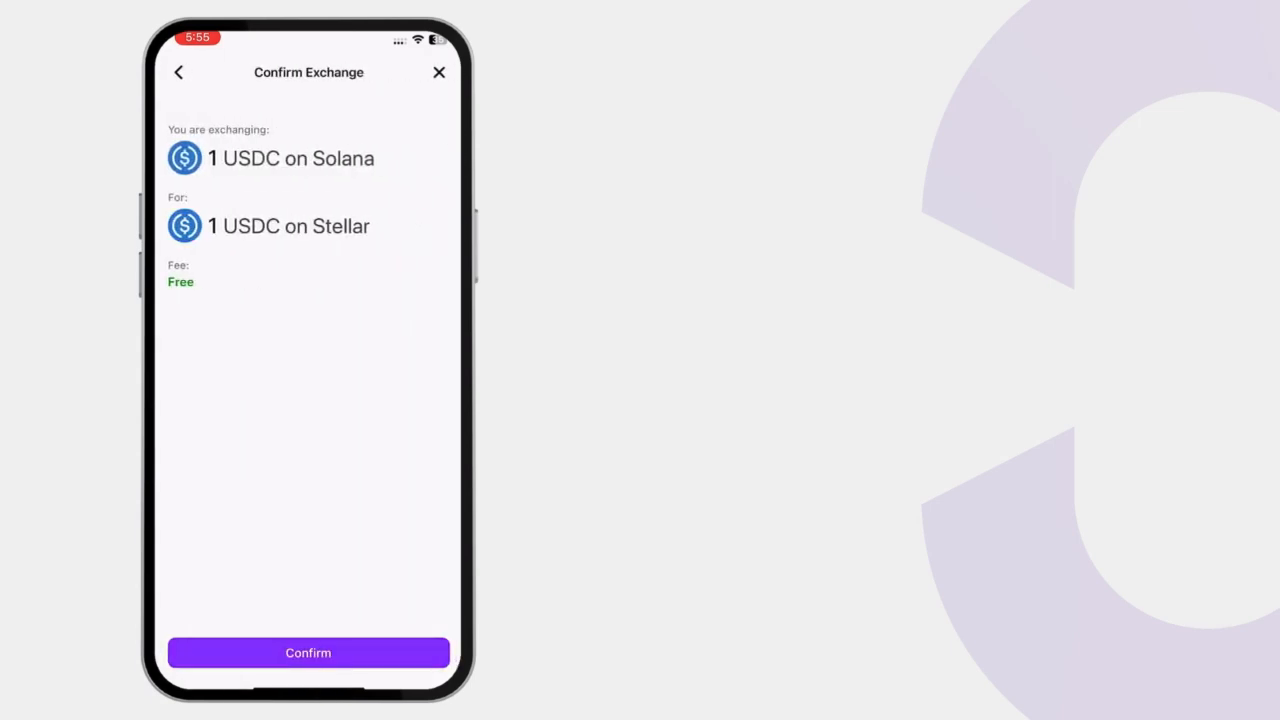
{"action": "left_click", "coordinate": [308, 652]}
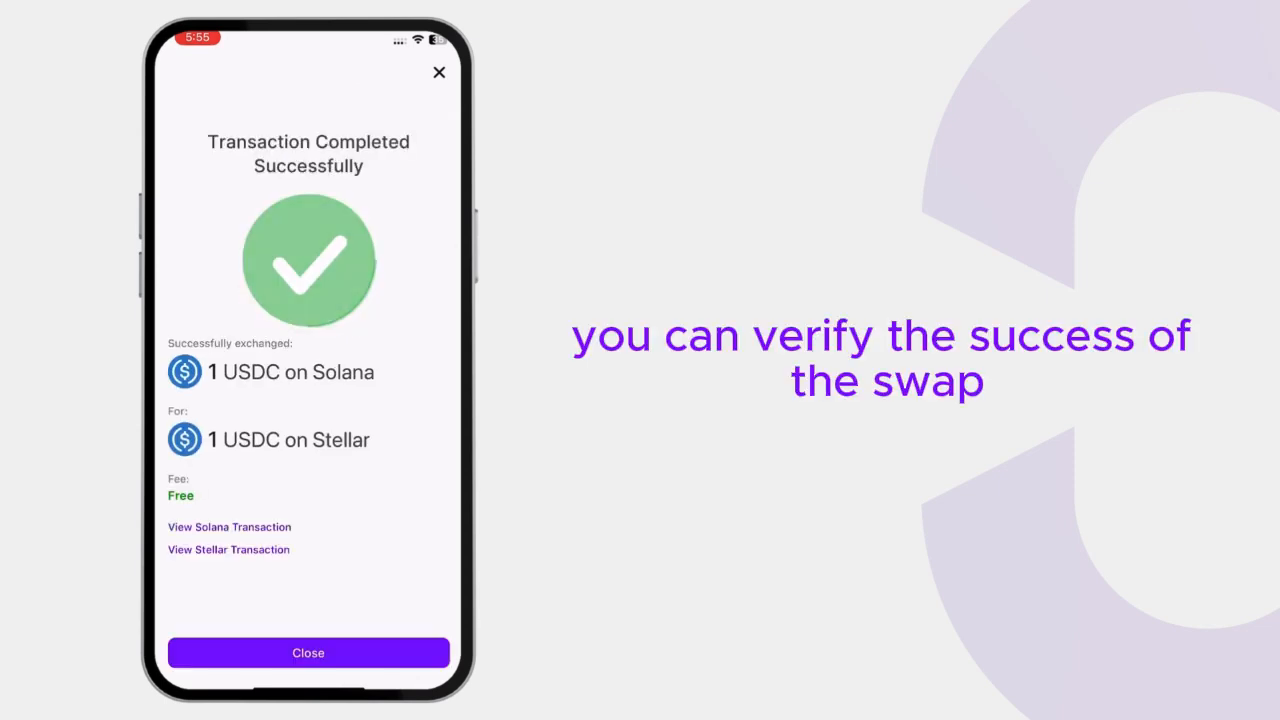
{"action": "left_click", "coordinate": [308, 652]}
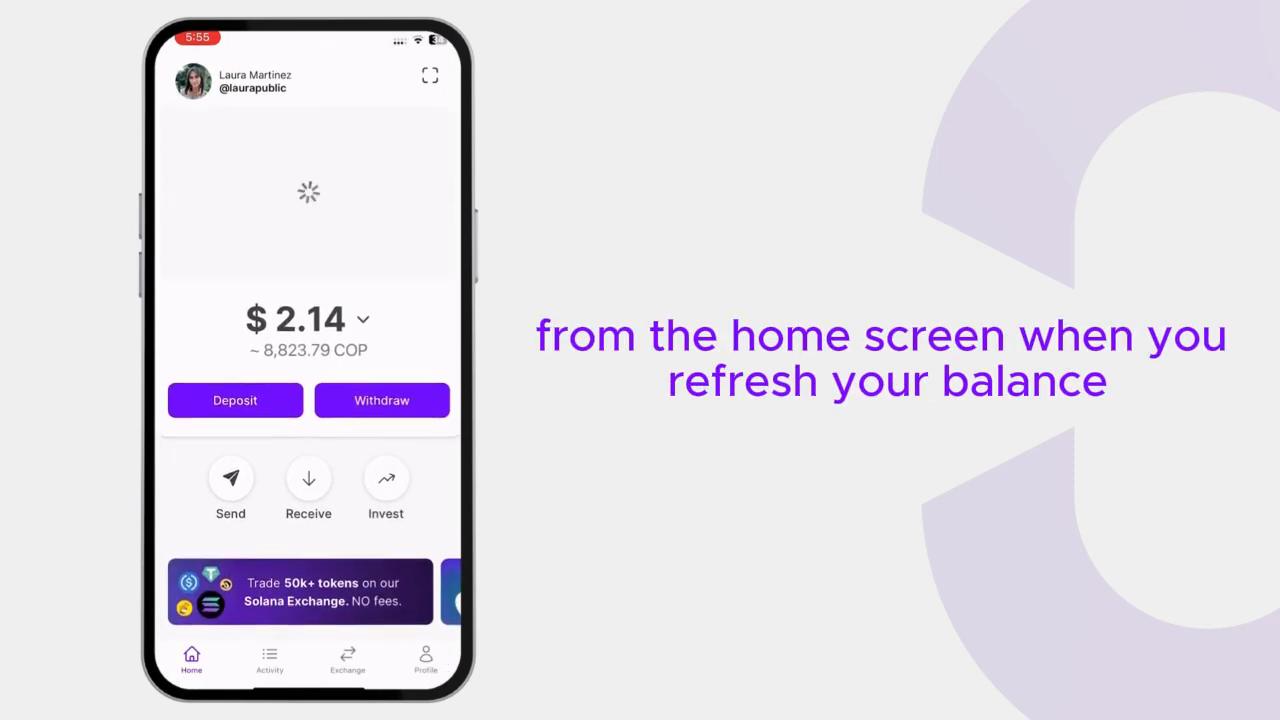
Refresh Home to show 1 USDC on Stellar and open the MoneyGram cash-out form.
{"action": "scroll", "scroll_direction": "down", "scroll_amount": 3}
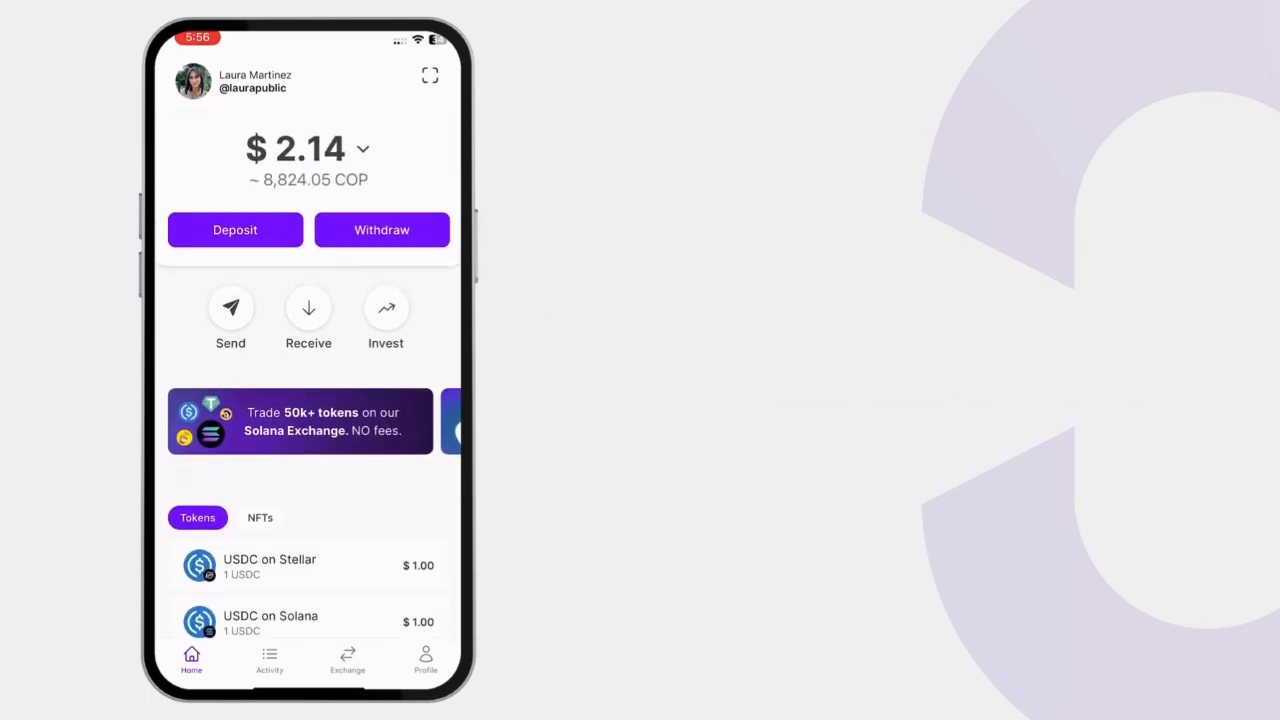
{"action": "left_click", "coordinate": [381, 230]}
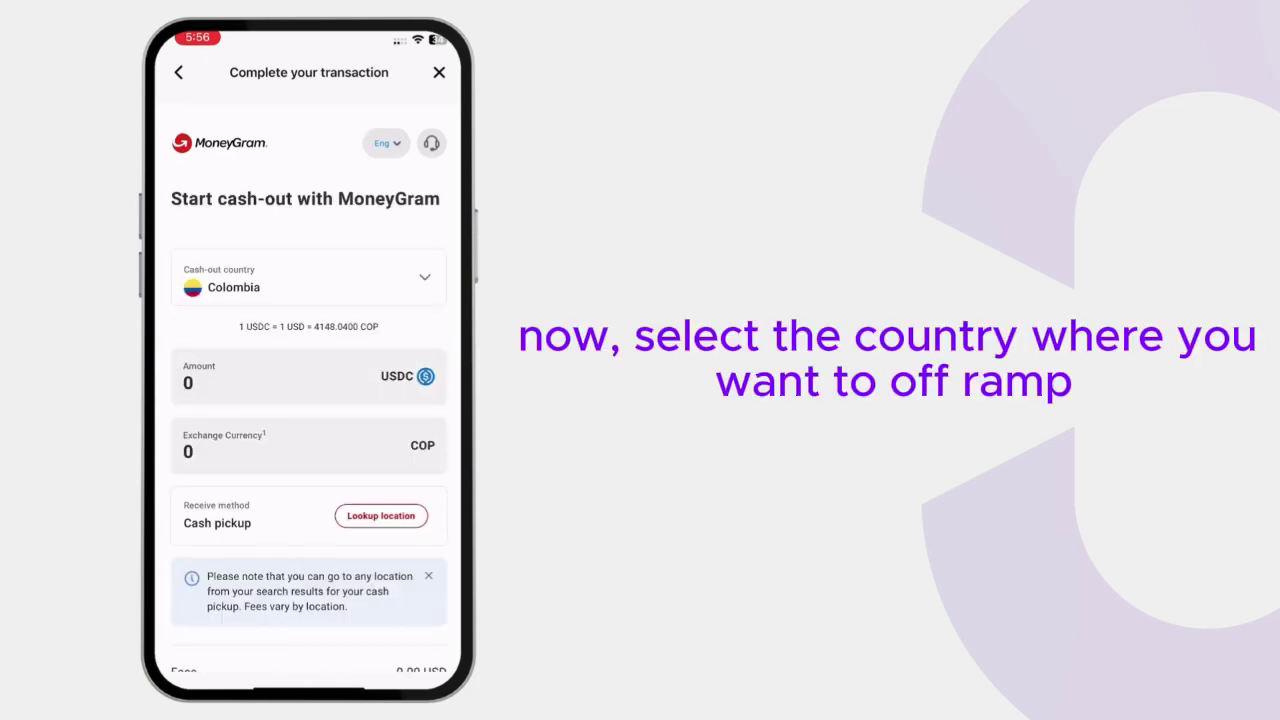
Keep Colombia as the cash-out country and enter an amount of 1.
{"action": "left_click", "coordinate": [308, 277]}
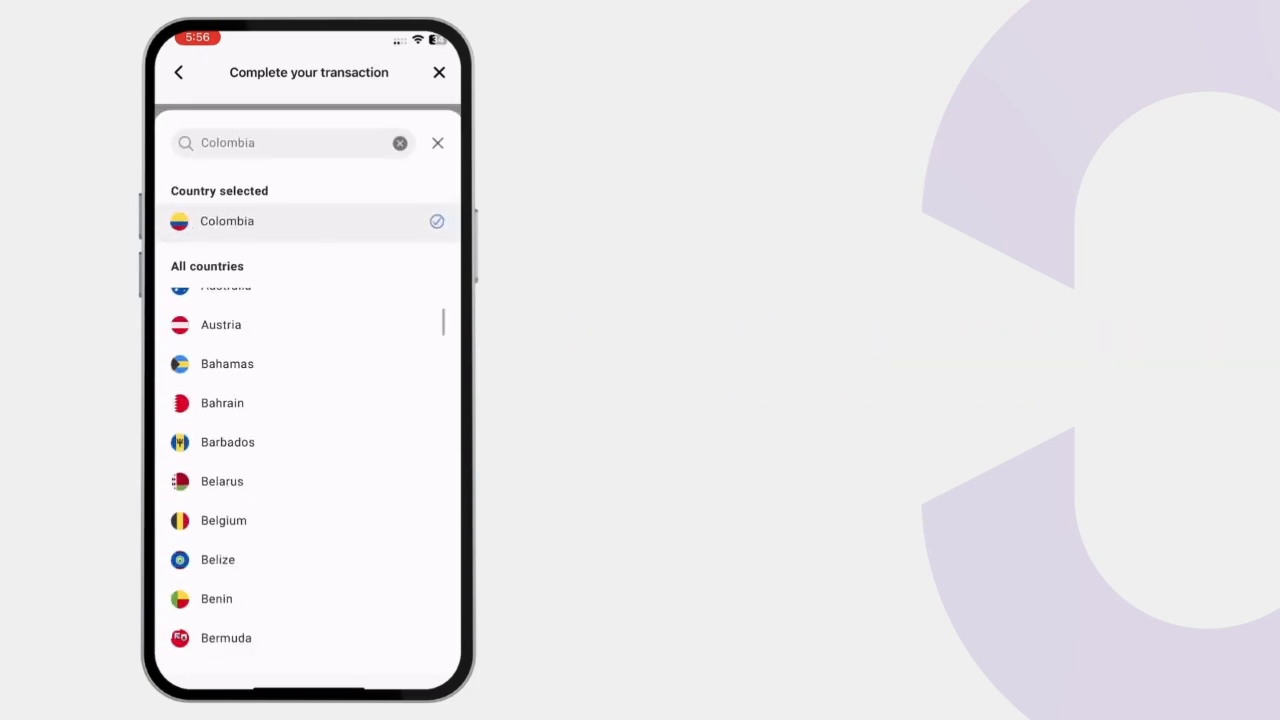
{"action": "scroll", "scroll_direction": "up", "scroll_amount": 3}
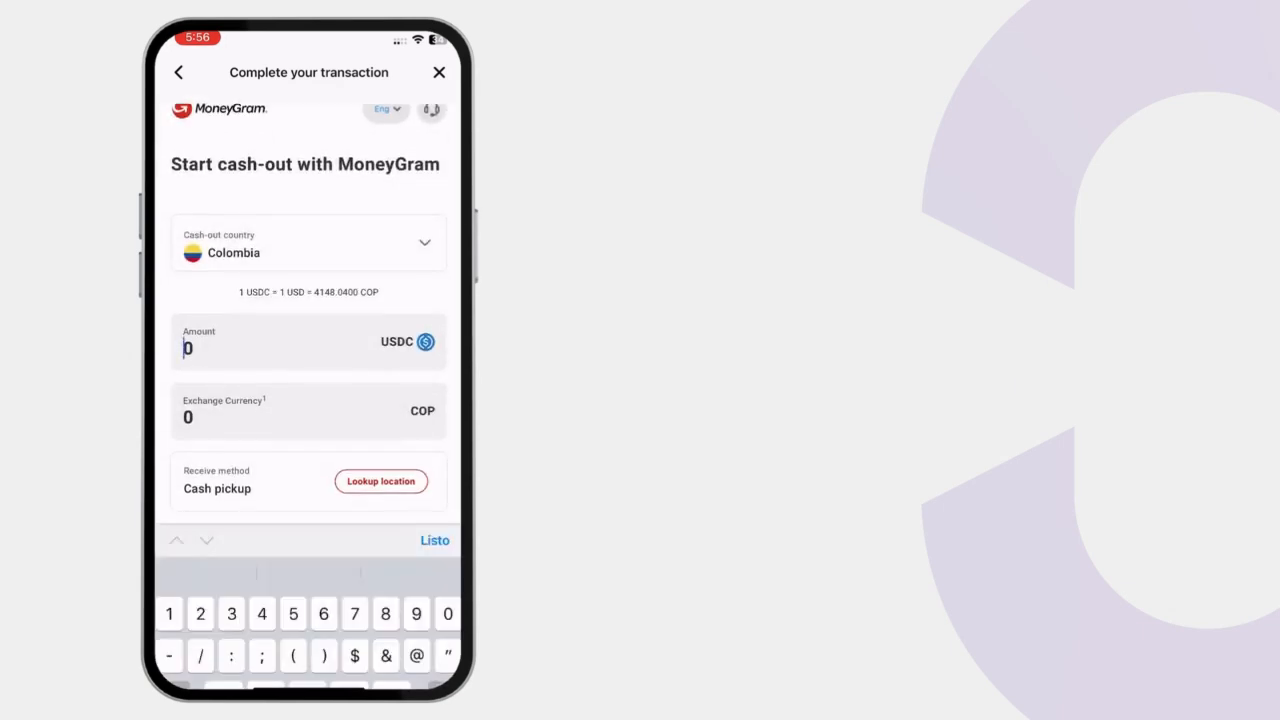
{"action": "type", "text": "1"}
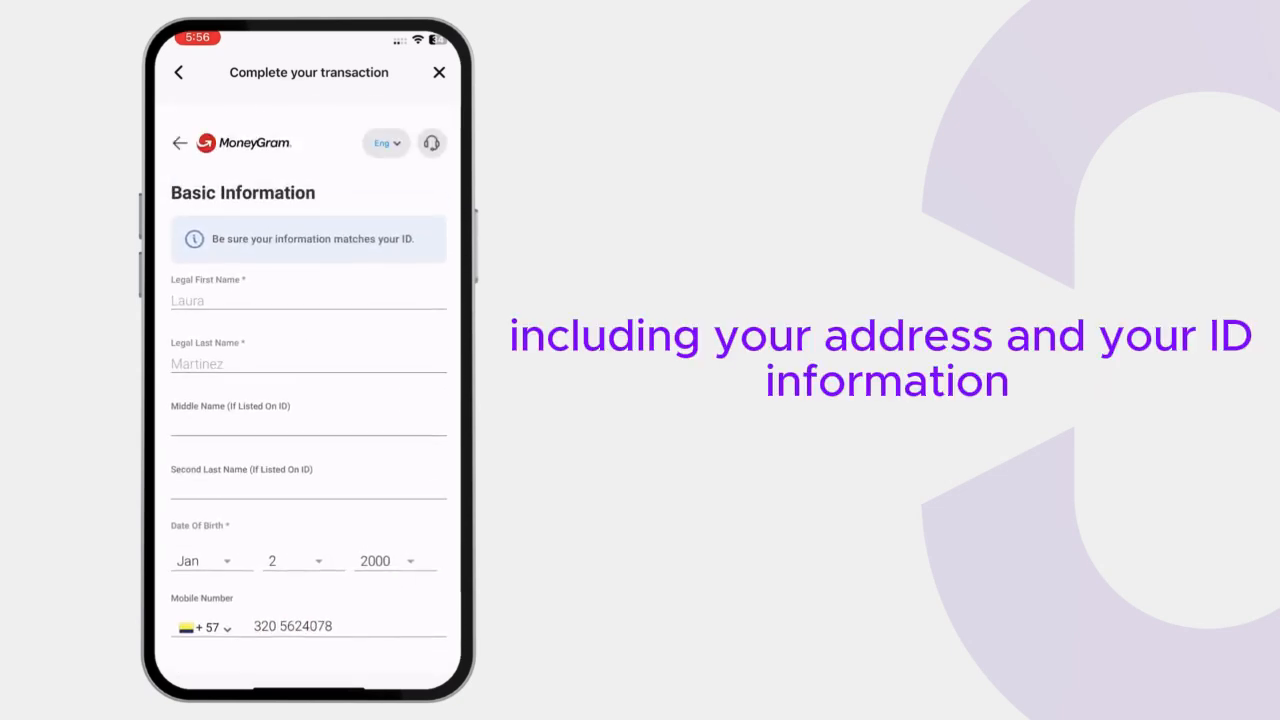
Submit the prefilled basic information and the Medellin address details.
{"action": "scroll", "scroll_direction": "down", "scroll_amount": 3}
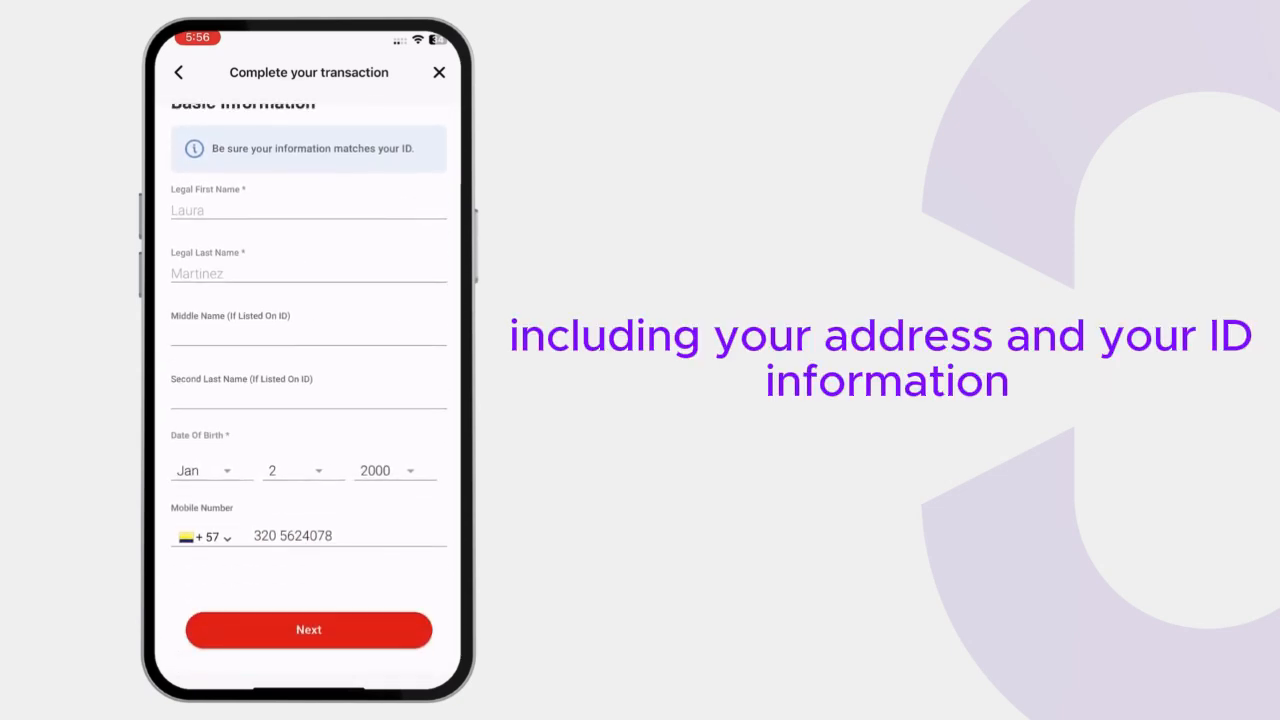
{"action": "left_click", "coordinate": [308, 630]}
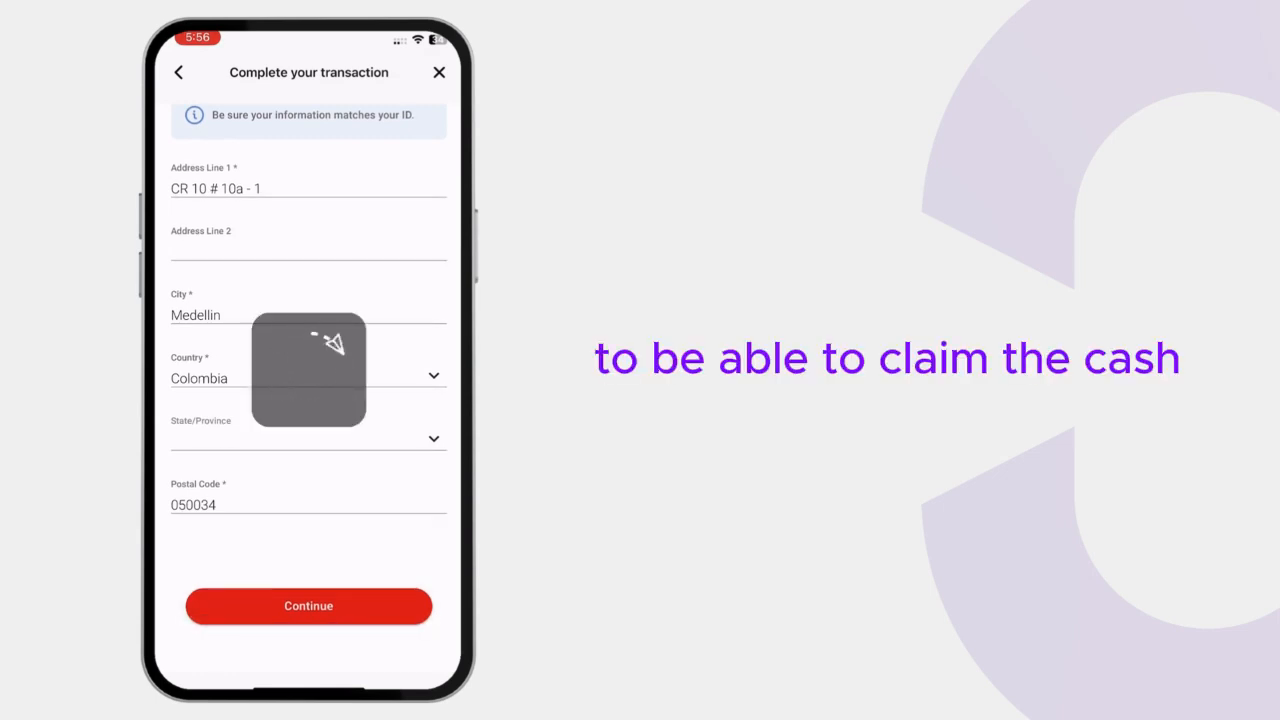
{"action": "left_click", "coordinate": [308, 606]}
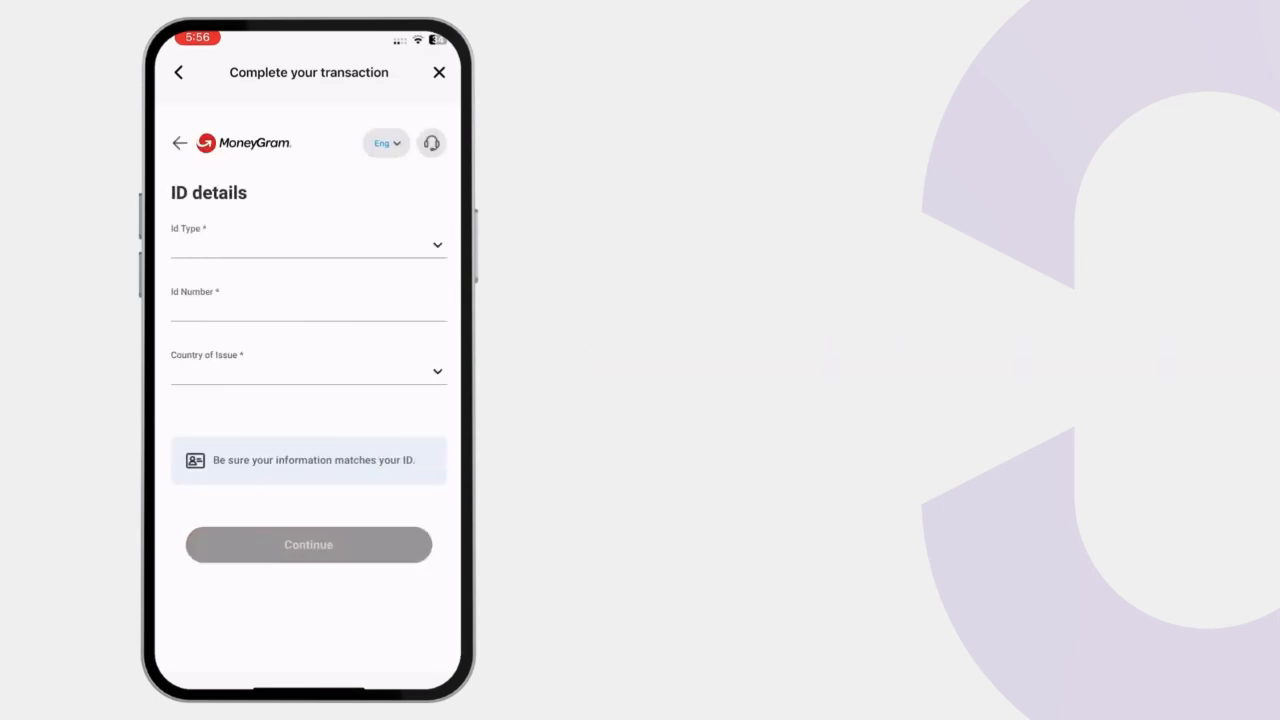
{"action": "left_click", "coordinate": [308, 244]}
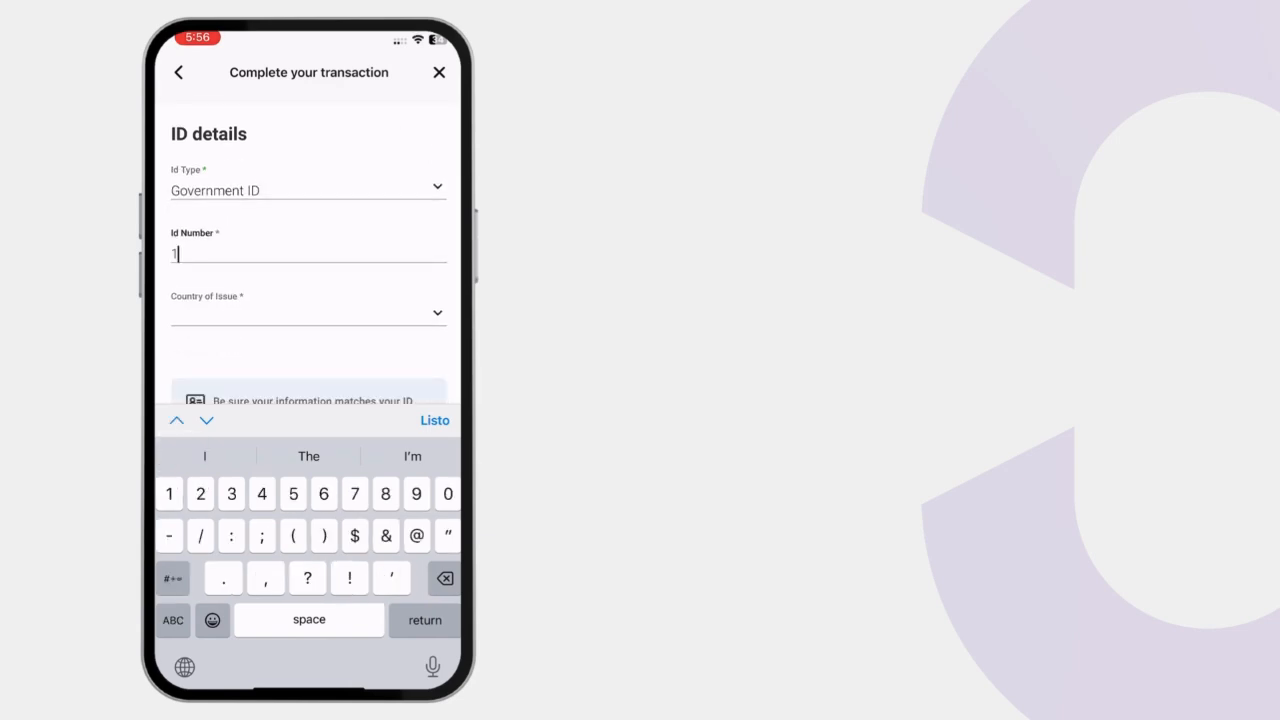
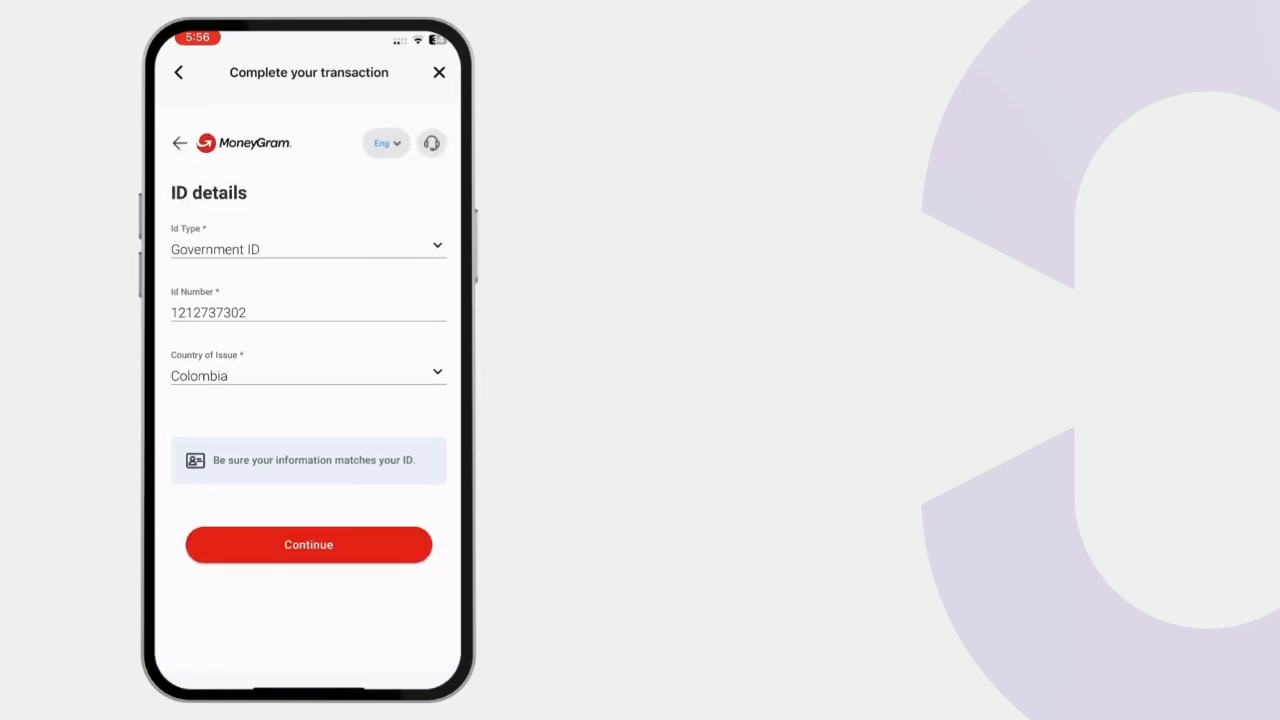
{"action": "left_click", "coordinate": [308, 544]}
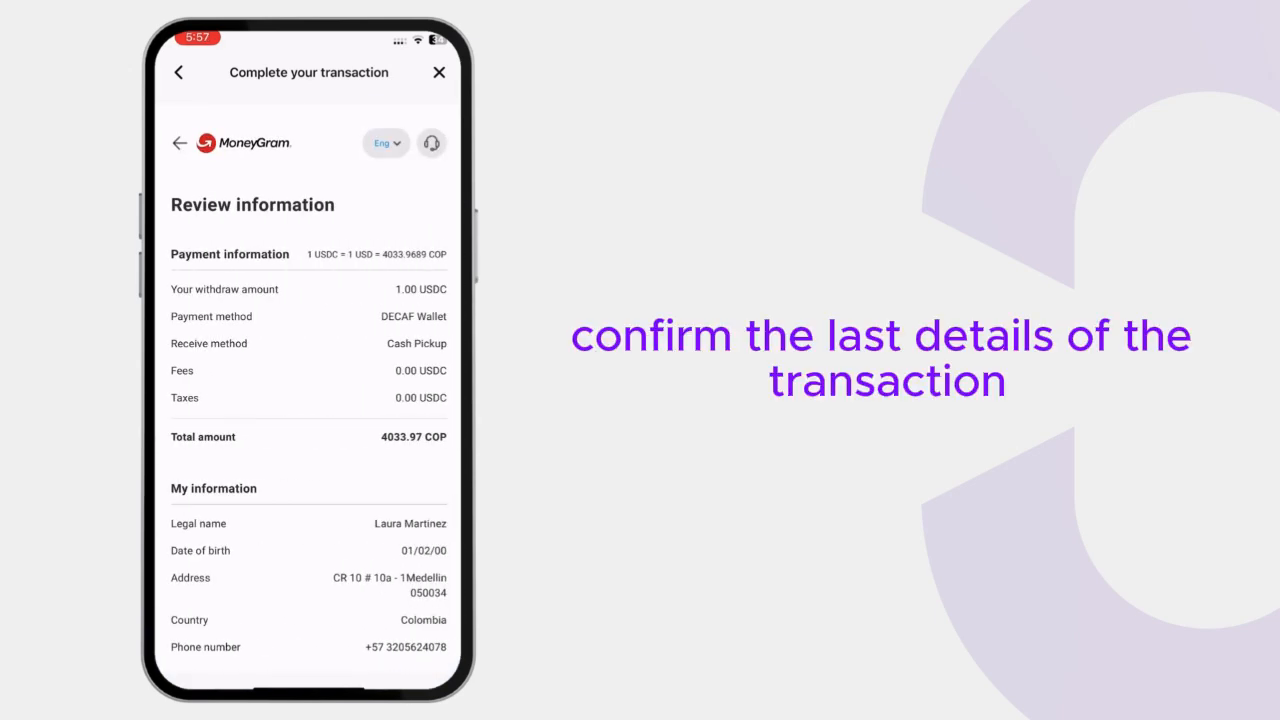
{"action": "scroll", "scroll_direction": "down", "scroll_amount": 3}
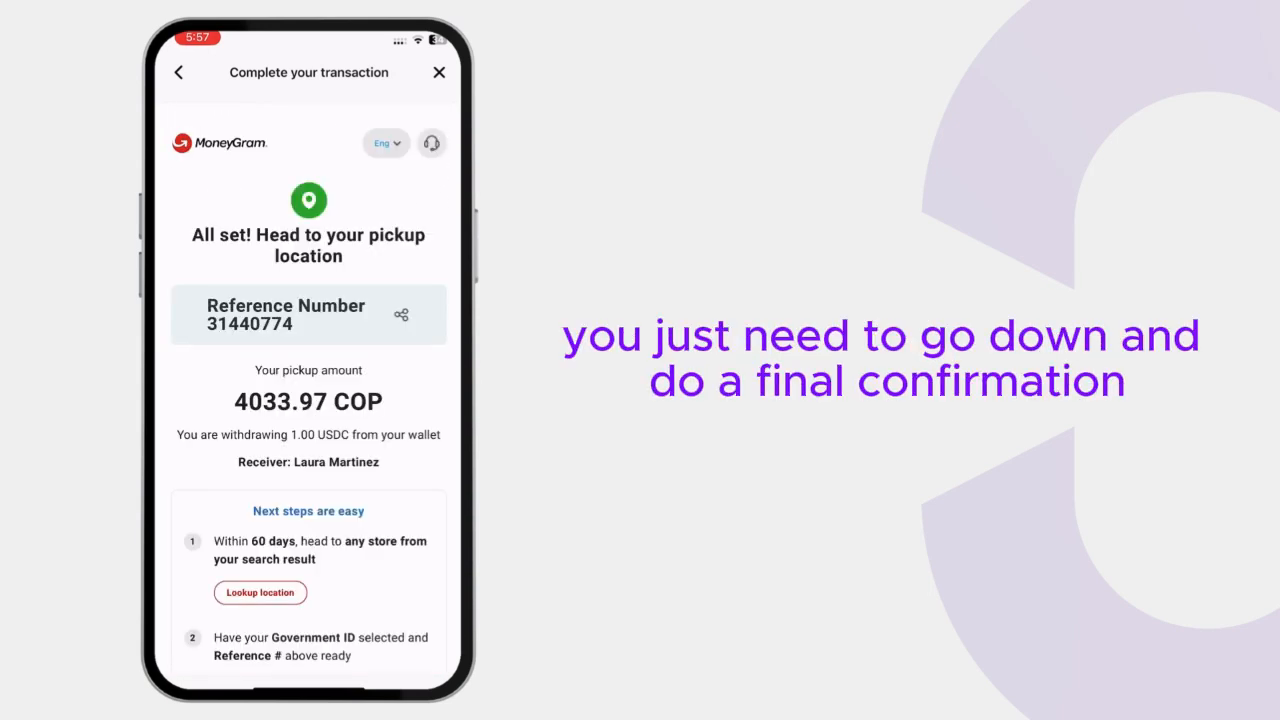
{"action": "scroll", "scroll_direction": "down", "scroll_amount": 3}
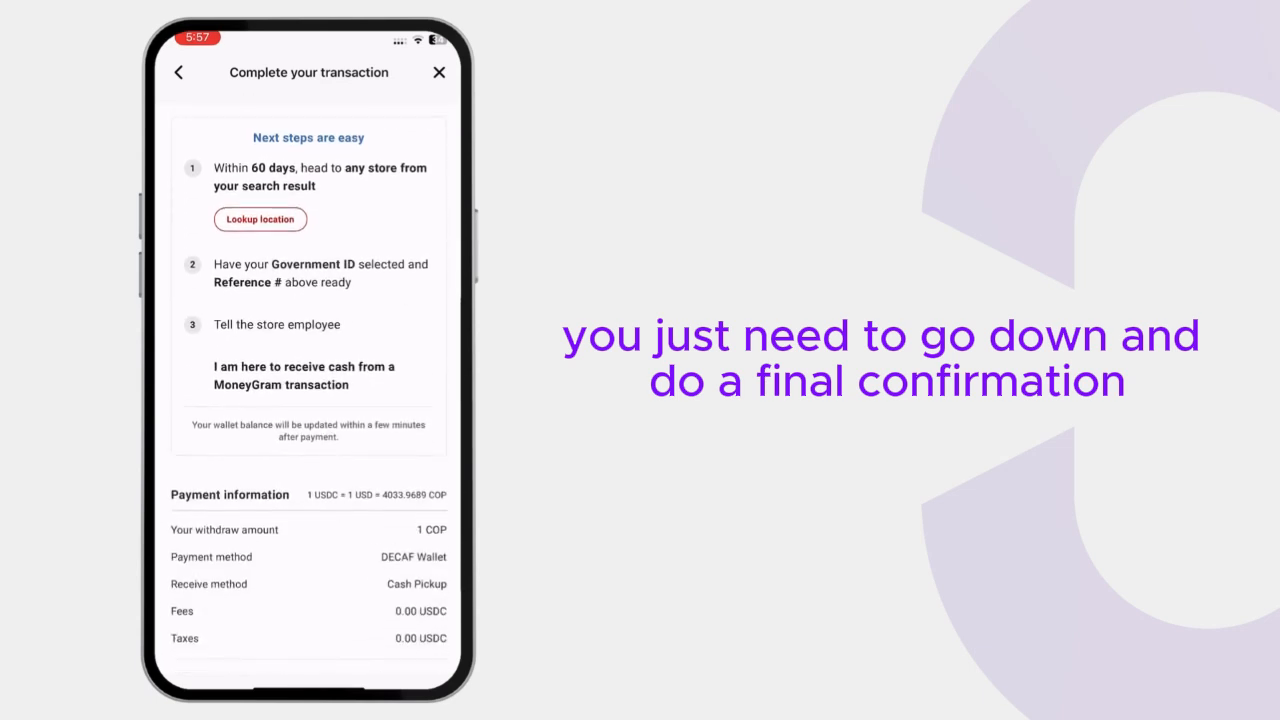
{"action": "scroll", "scroll_direction": "down", "scroll_amount": 3}
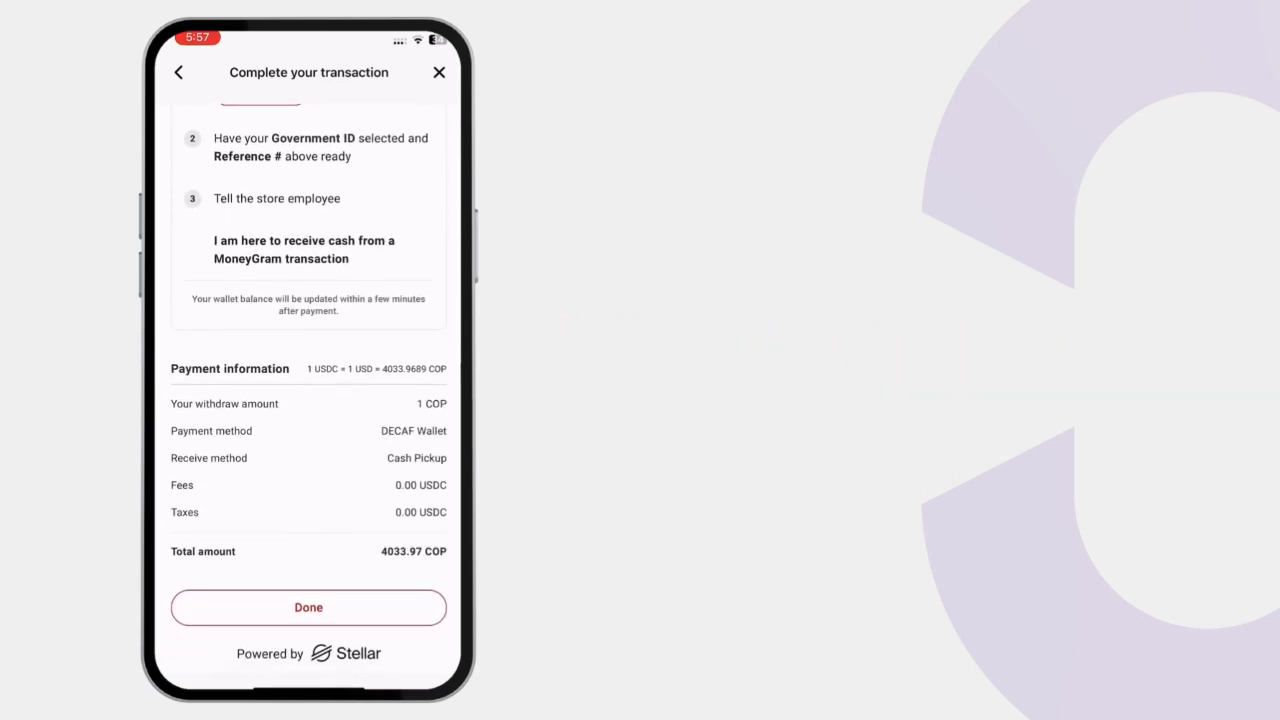
{"action": "left_click", "coordinate": [308, 607]}
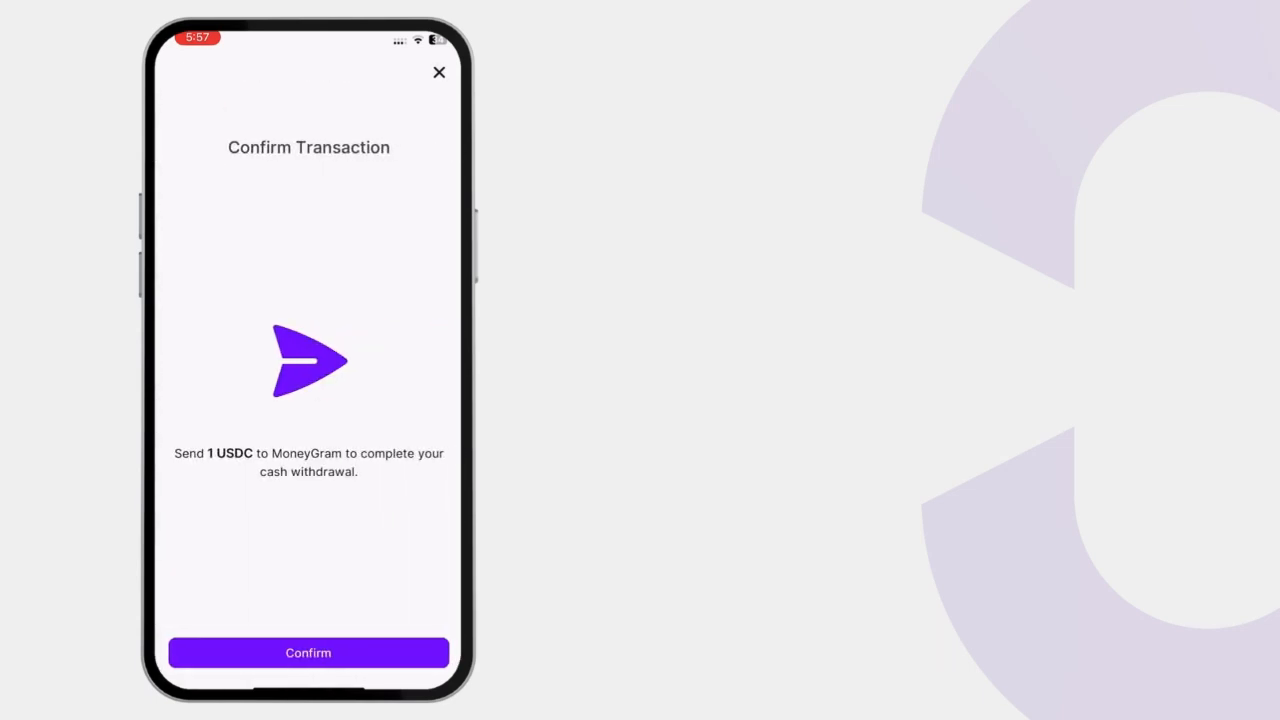
Confirm sending 1 USDC to MoneyGram.
{"action": "left_click", "coordinate": [308, 653]}
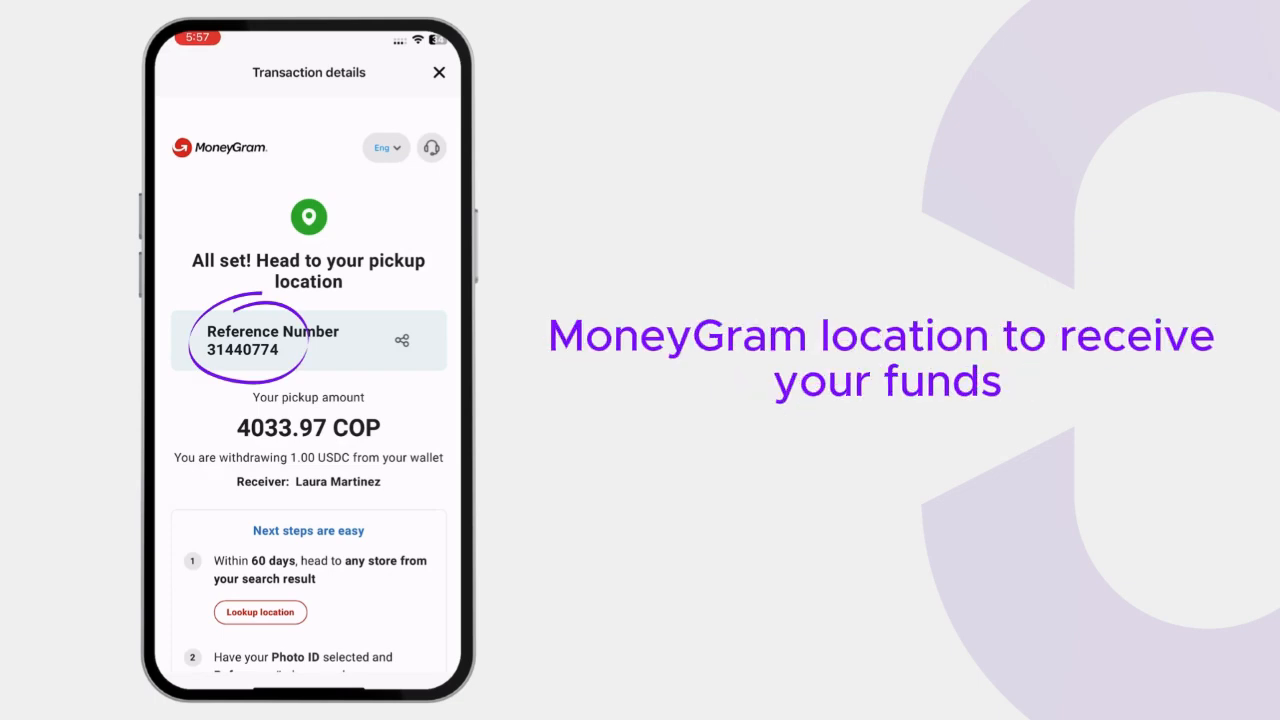
Close the transaction details and view the -1 USDC cash withdrawal in Activity.
{"action": "scroll", "scroll_direction": "down", "scroll_amount": 3}
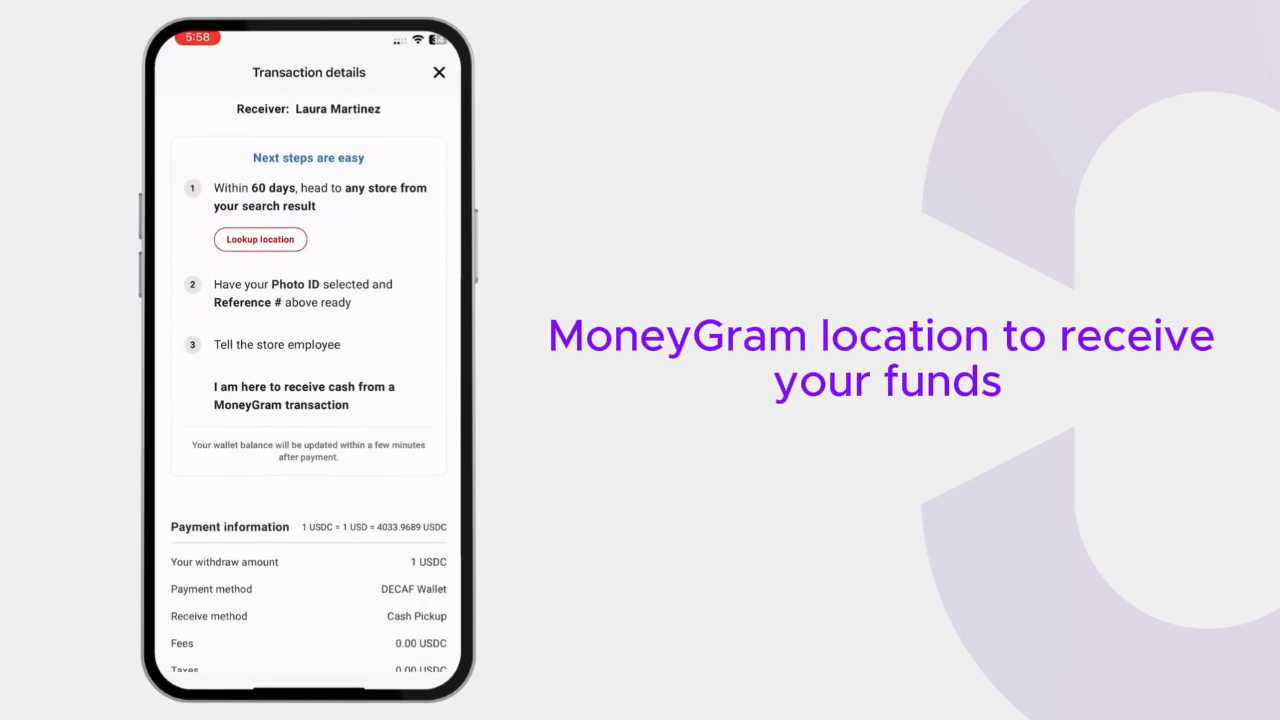
{"action": "scroll", "scroll_direction": "down", "scroll_amount": 3}
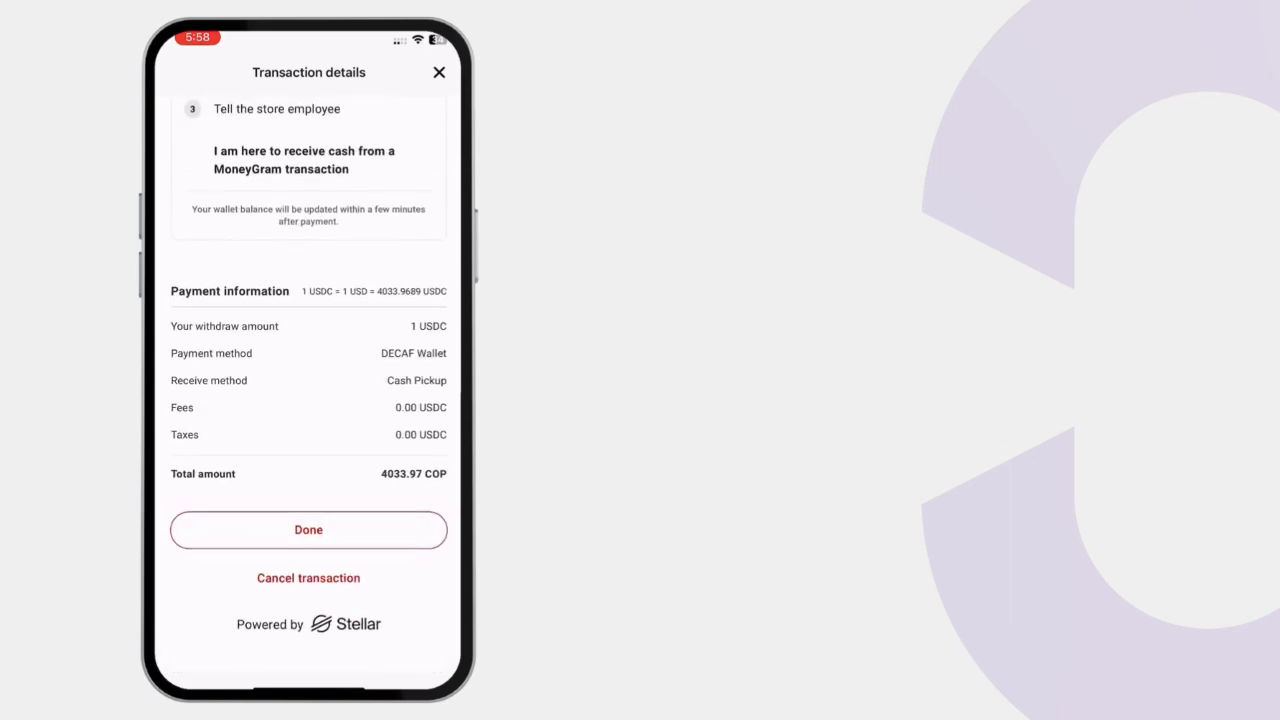
{"action": "left_click", "coordinate": [439, 72]}
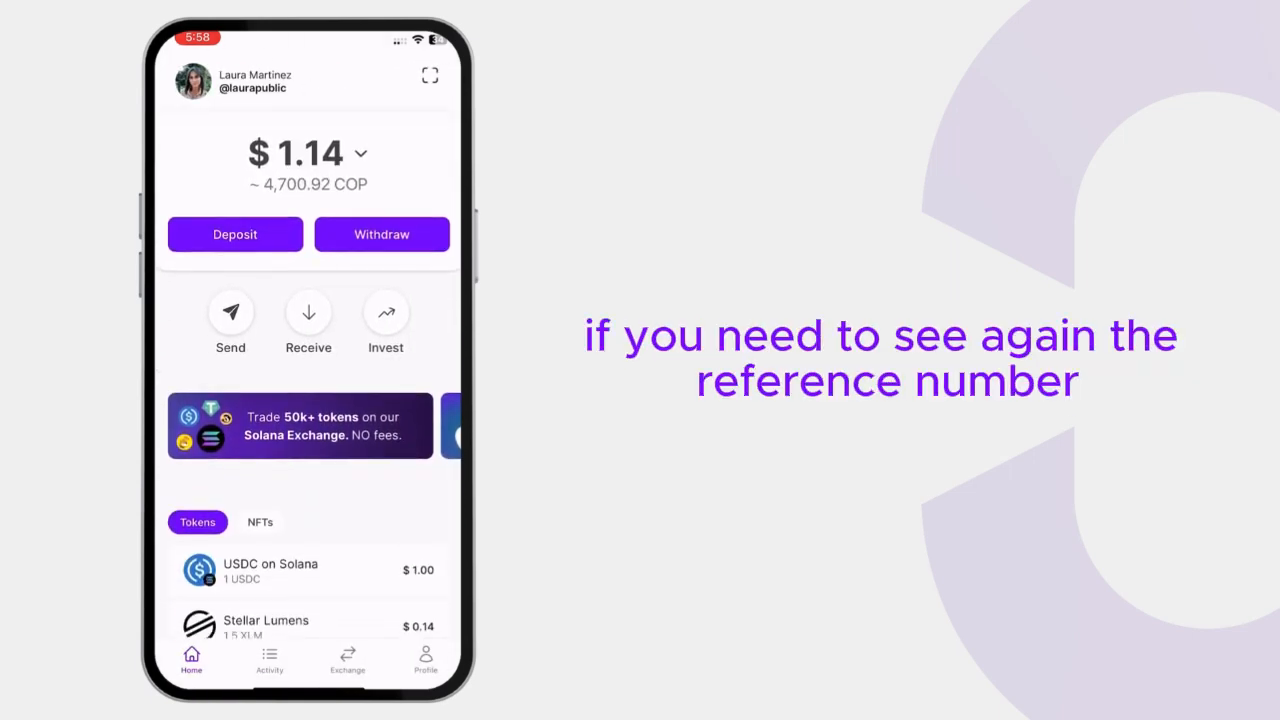
{"action": "left_click", "coordinate": [269, 657]}
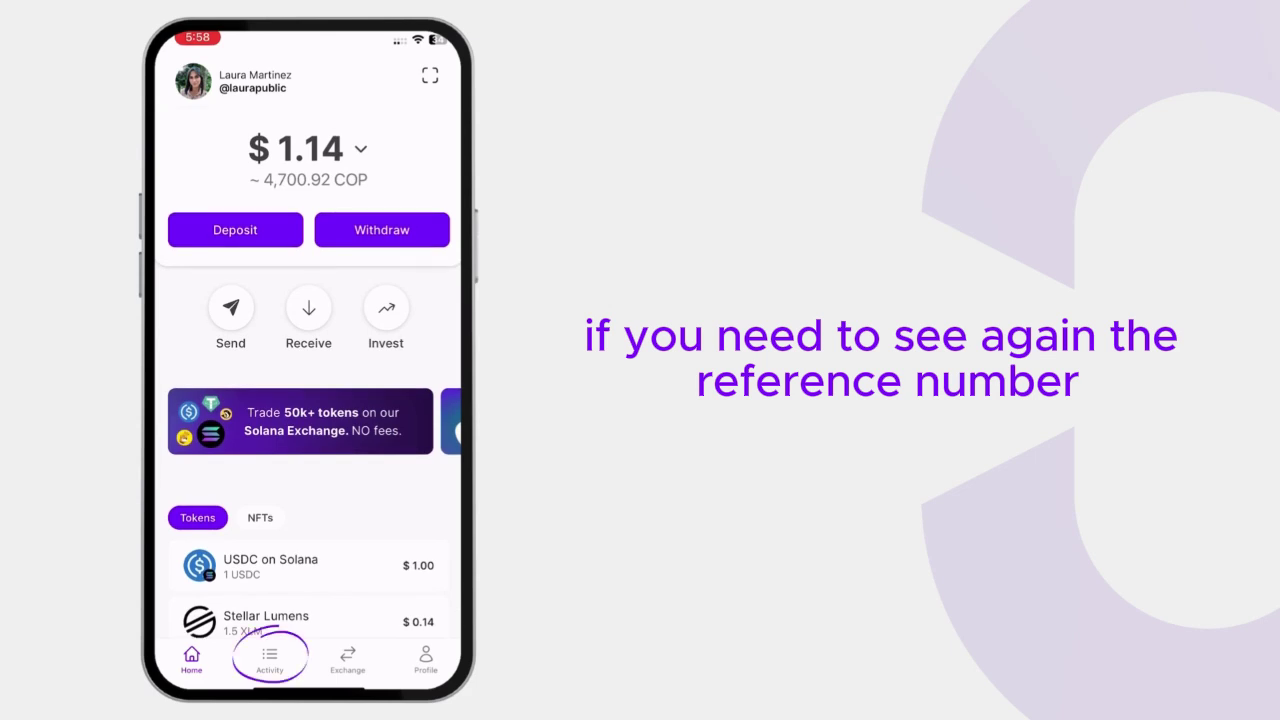
{"action": "left_click", "coordinate": [269, 657]}
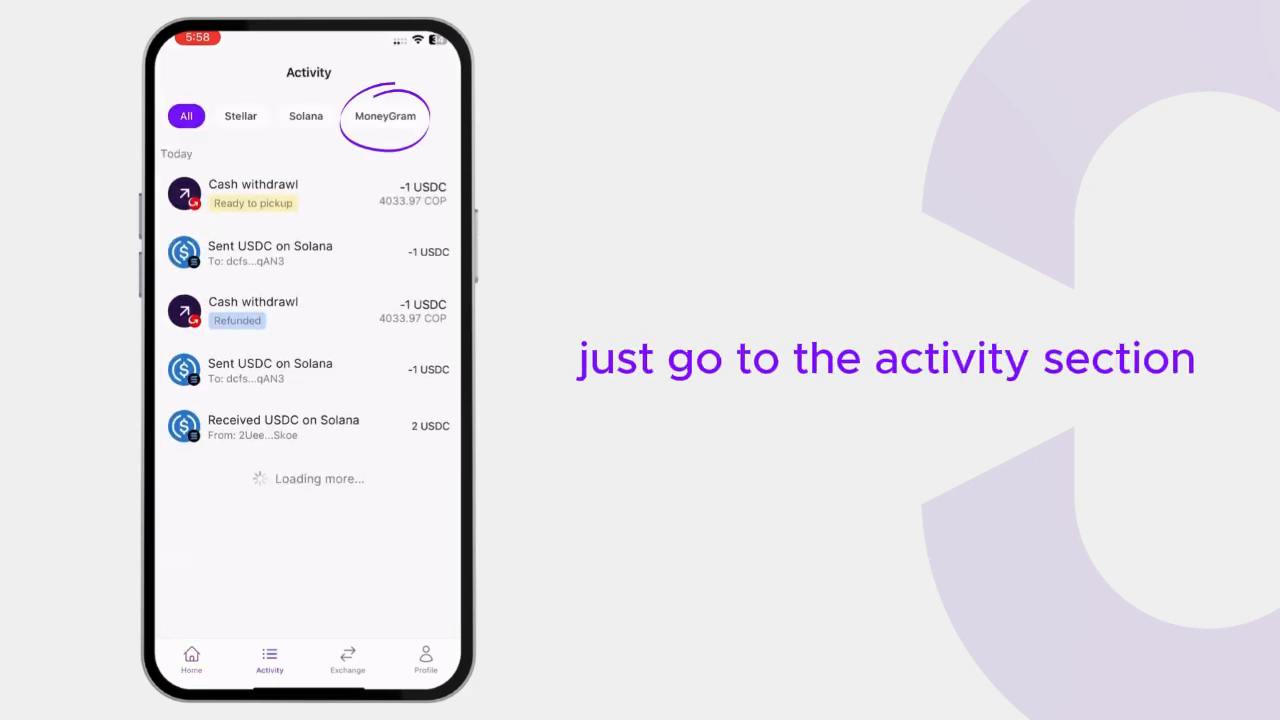